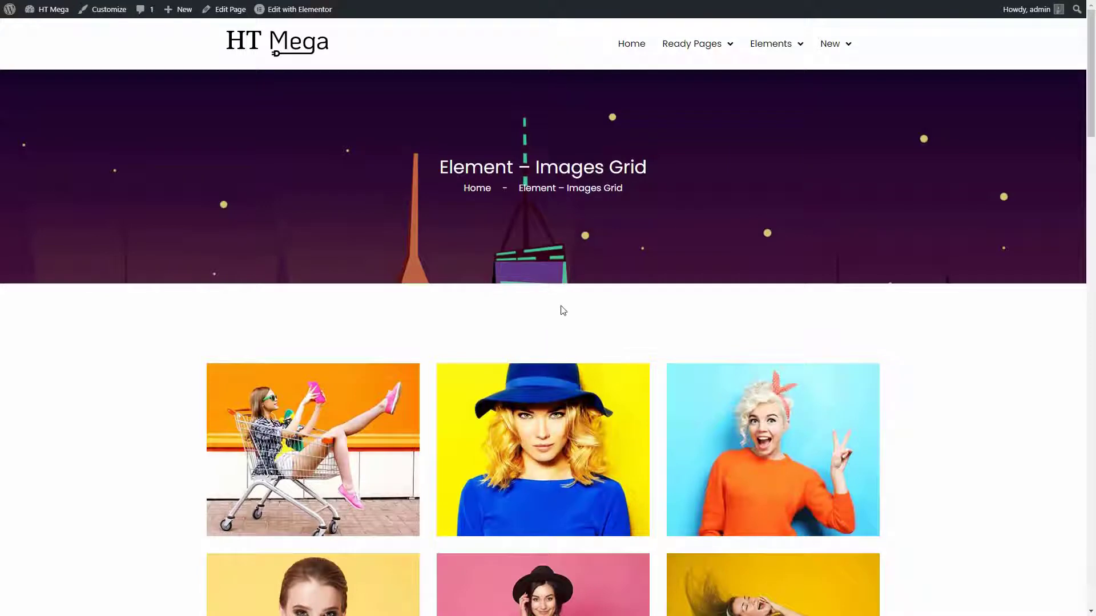
Scroll to the page bottom, add a new section, and search widgets for 'image'.
scroll("down", 3)
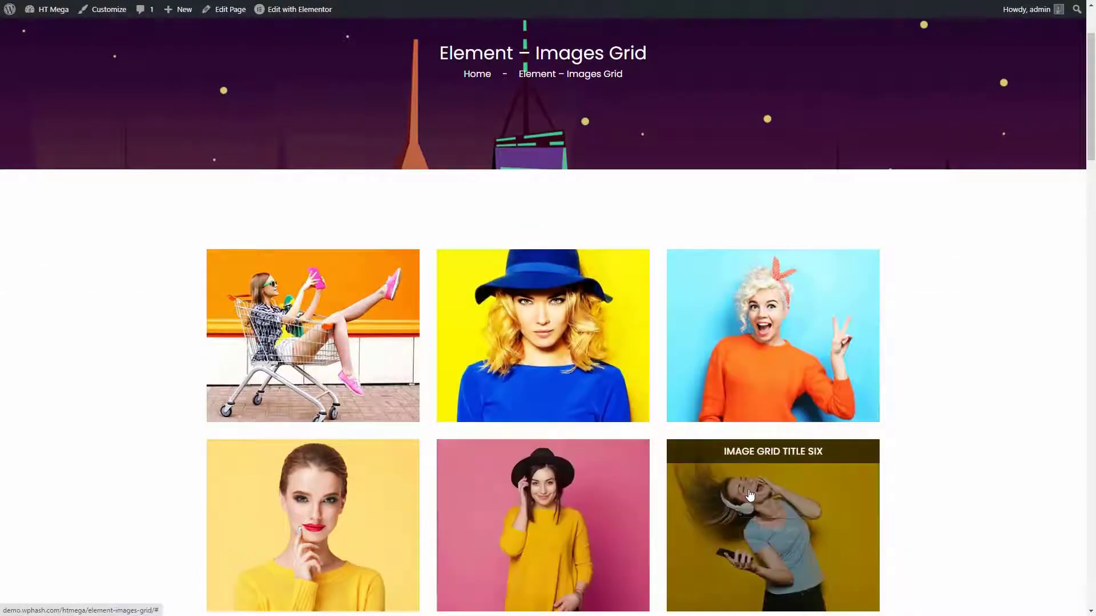
scroll("down", 3)
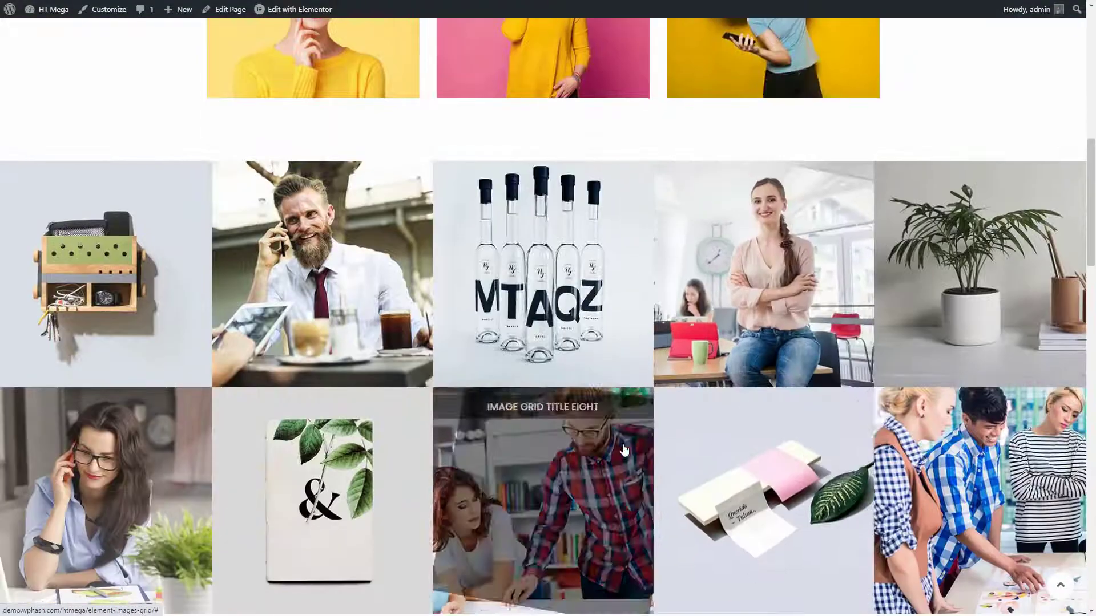
scroll("down", 3)
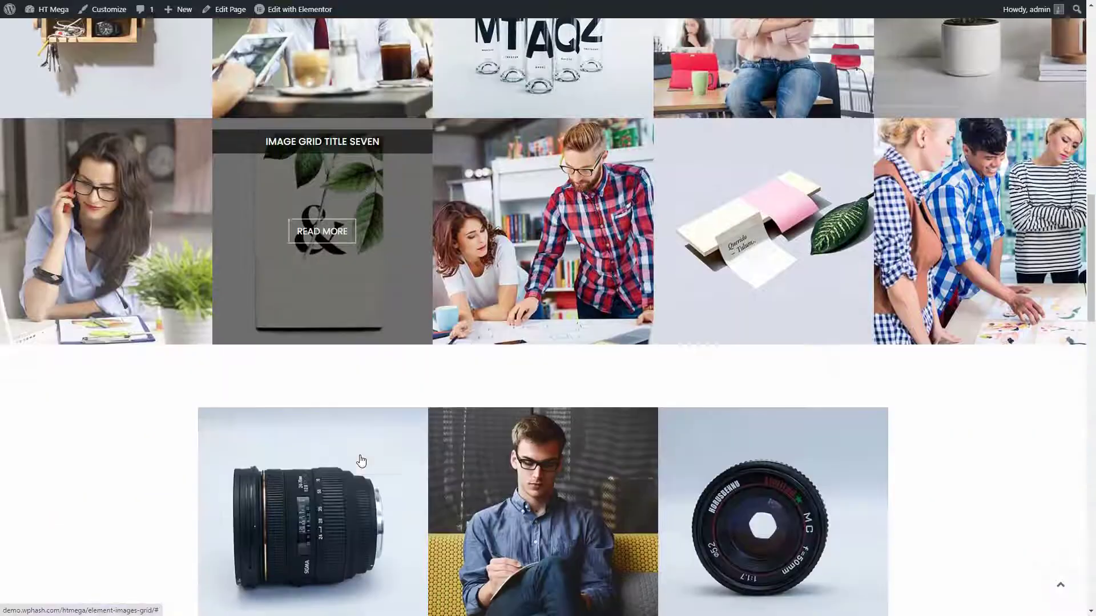
scroll("down", 3)
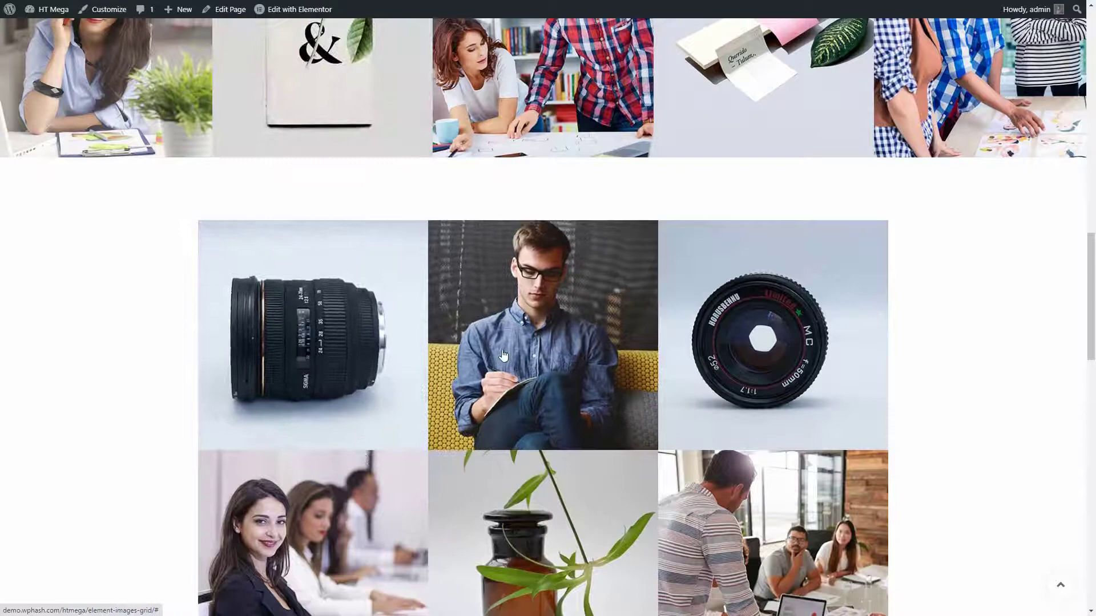
scroll("down", 3)
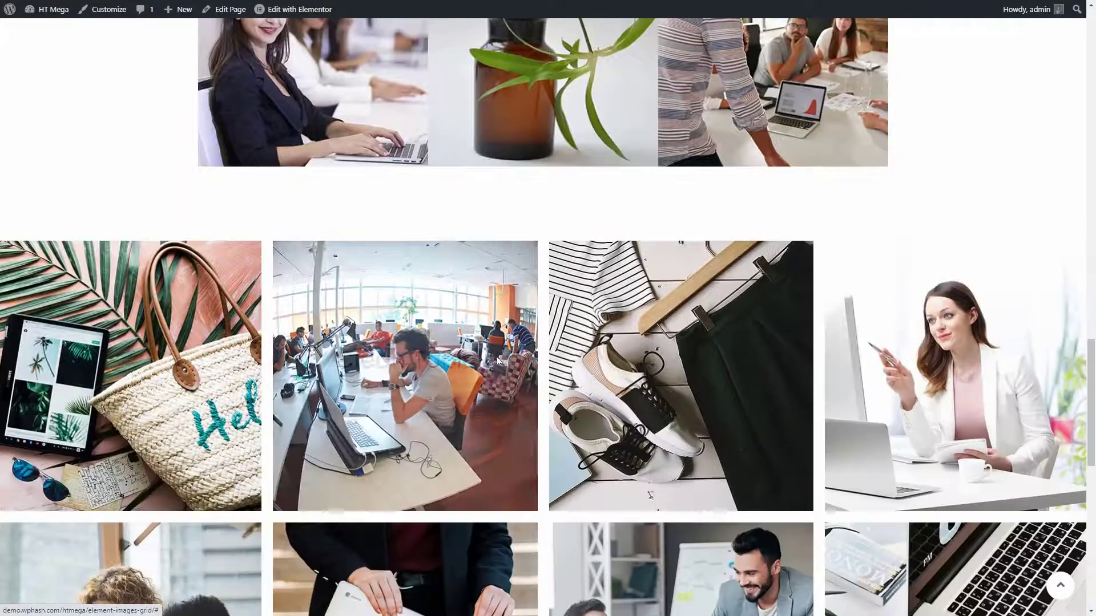
scroll("down", 3)
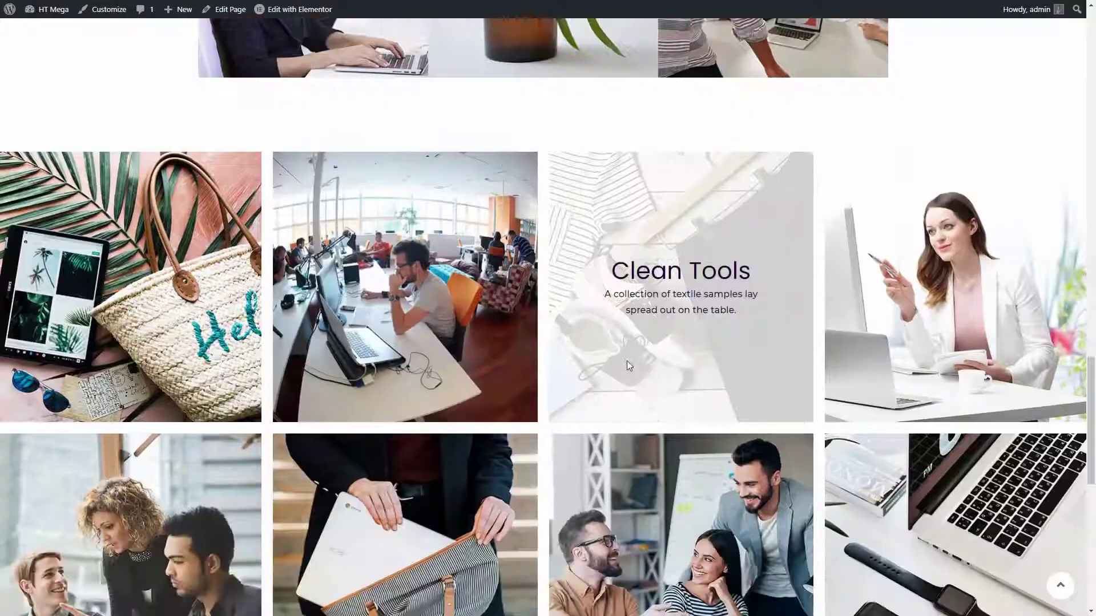
scroll("down", 3)
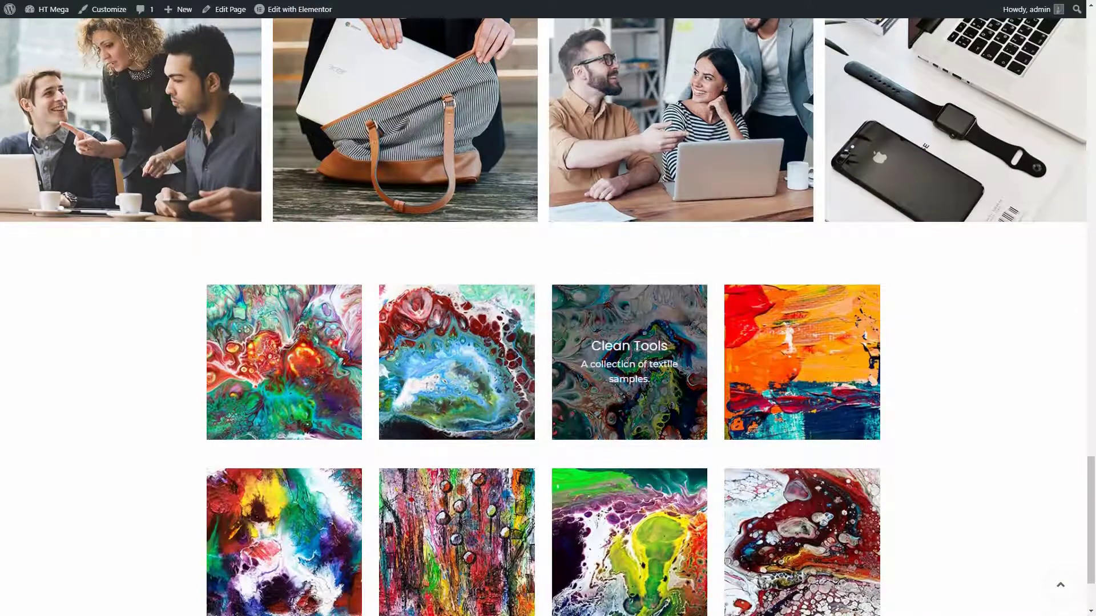
scroll("down", 3)
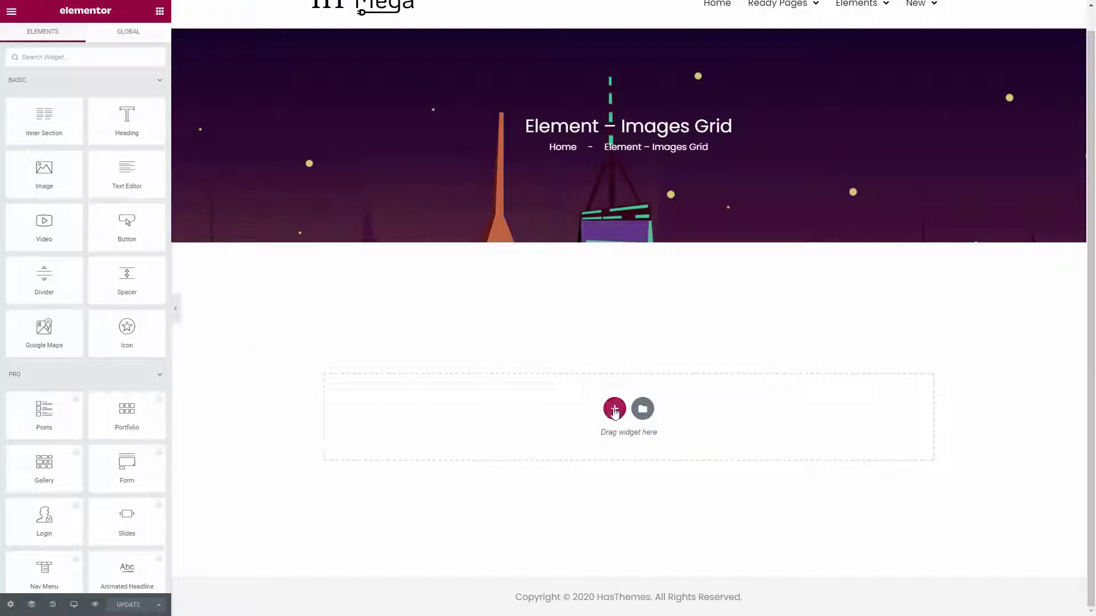
left_click(614, 409)
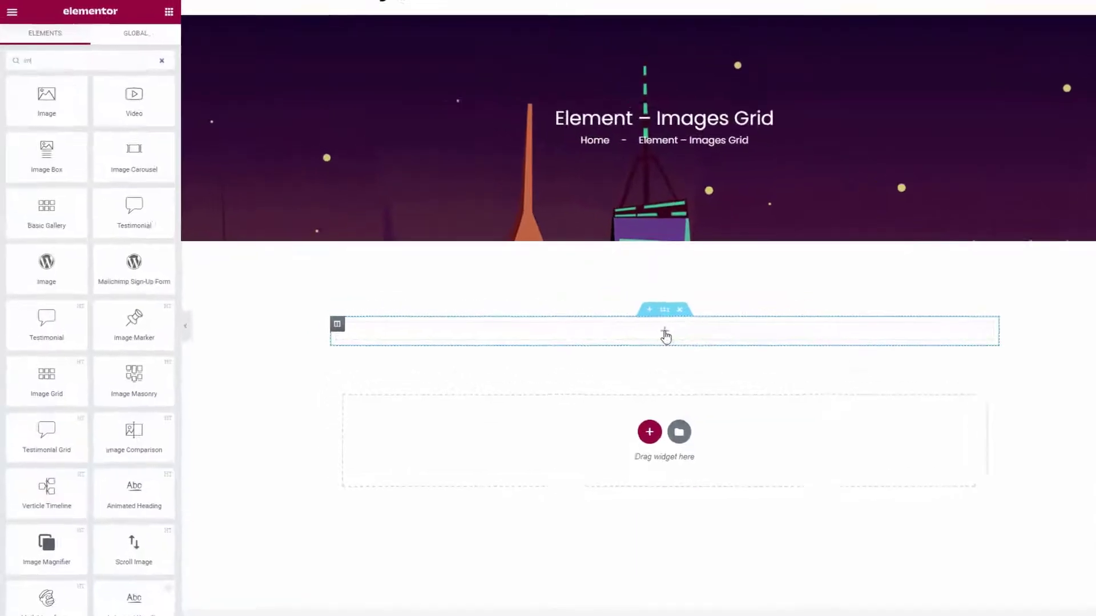
type("image")
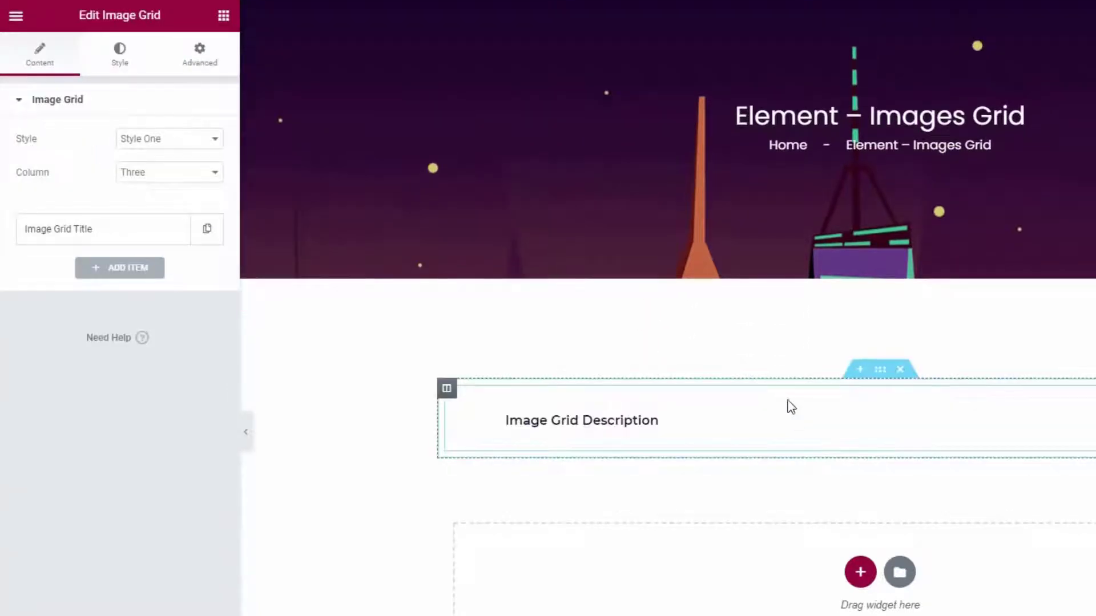
Keep the Image Grid style set to Style One.
left_click(169, 138)
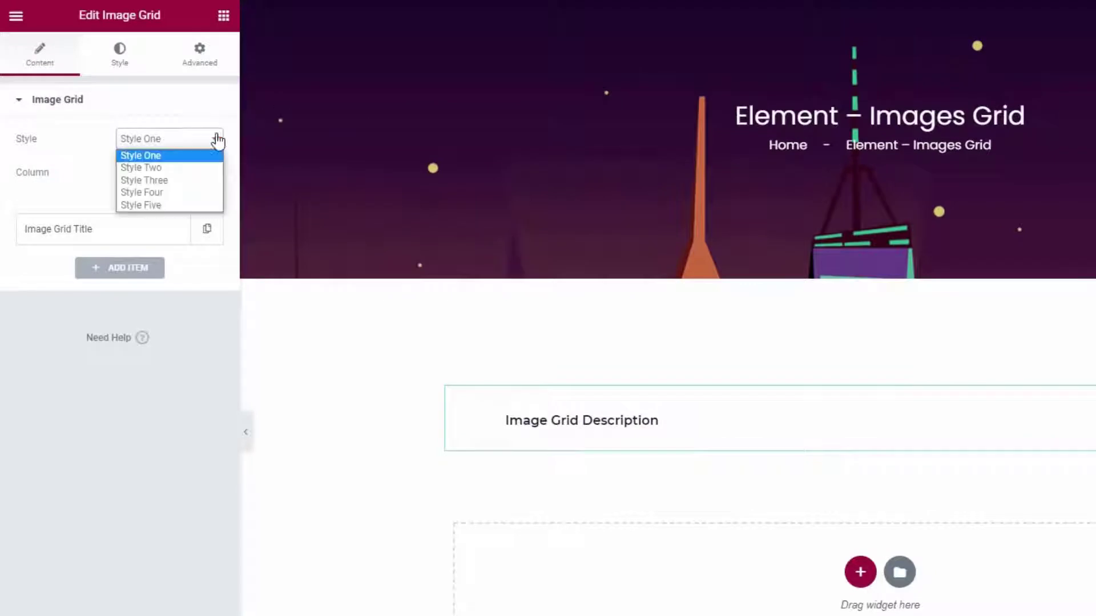
mouse_move(181, 152)
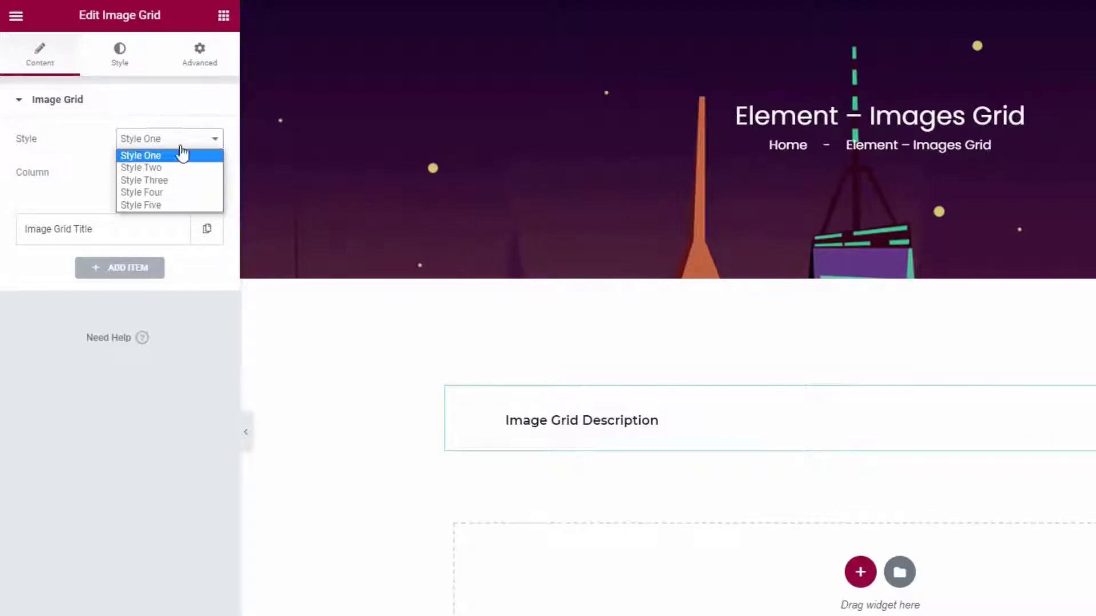
left_click(168, 172)
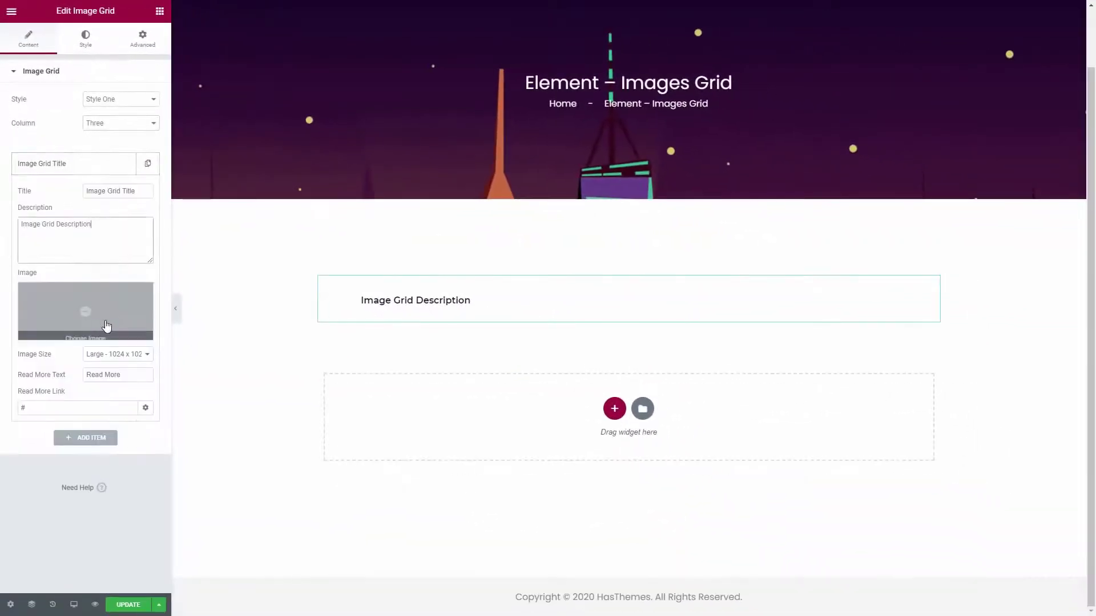
Insert the 'img-grid-' portrait of the woman in yellow as item one, at Full size.
left_click(85, 311)
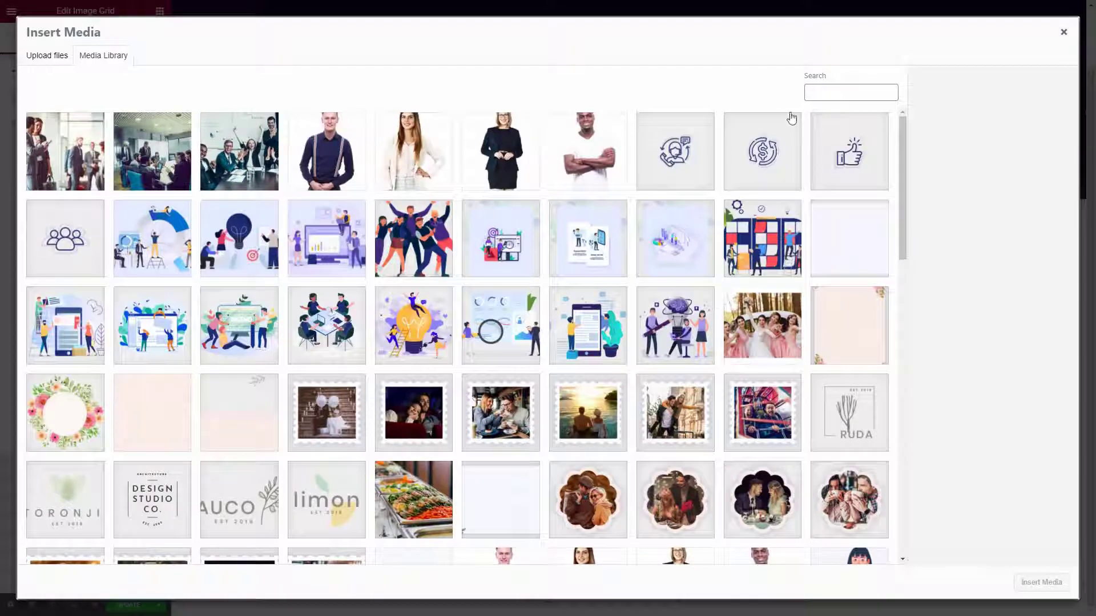
type("img-grid-")
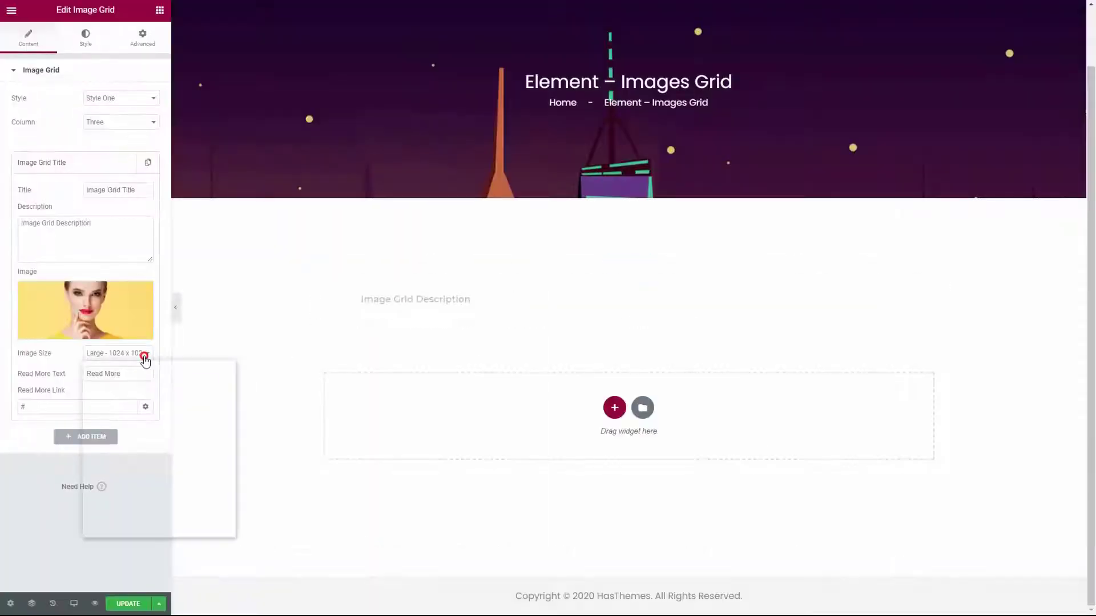
left_click(102, 361)
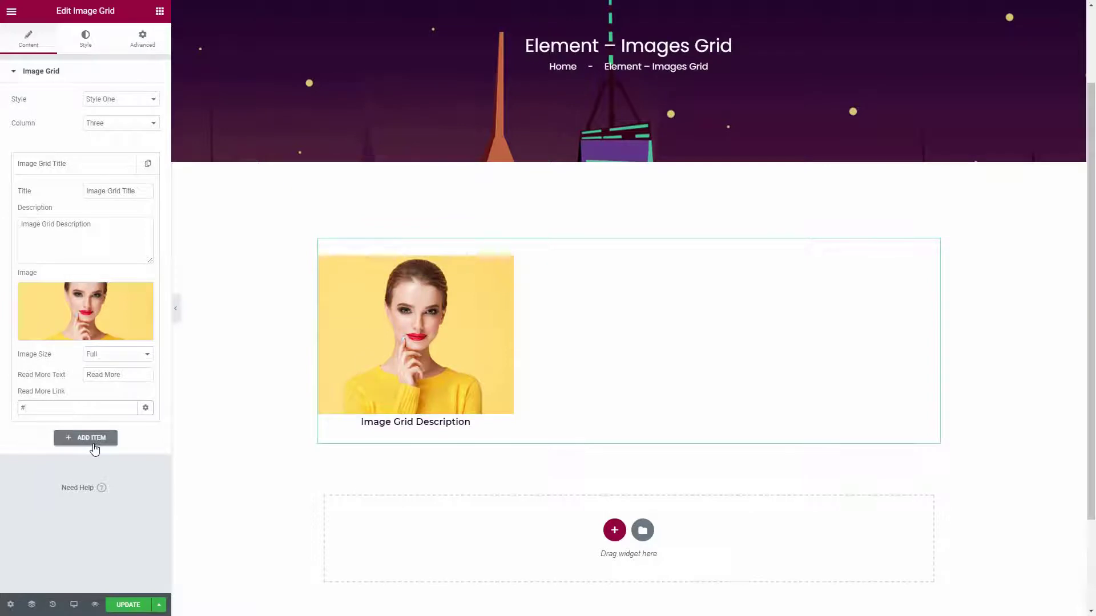
Add two items with the hat-on-pink and headphones portraits at Full size.
left_click(85, 437)
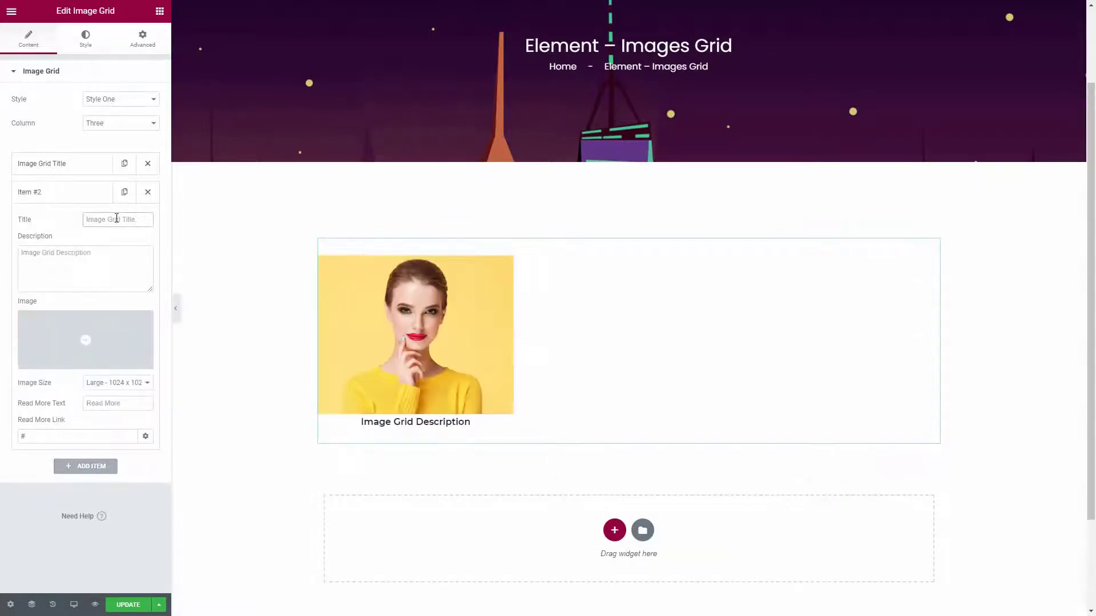
left_click(85, 340)
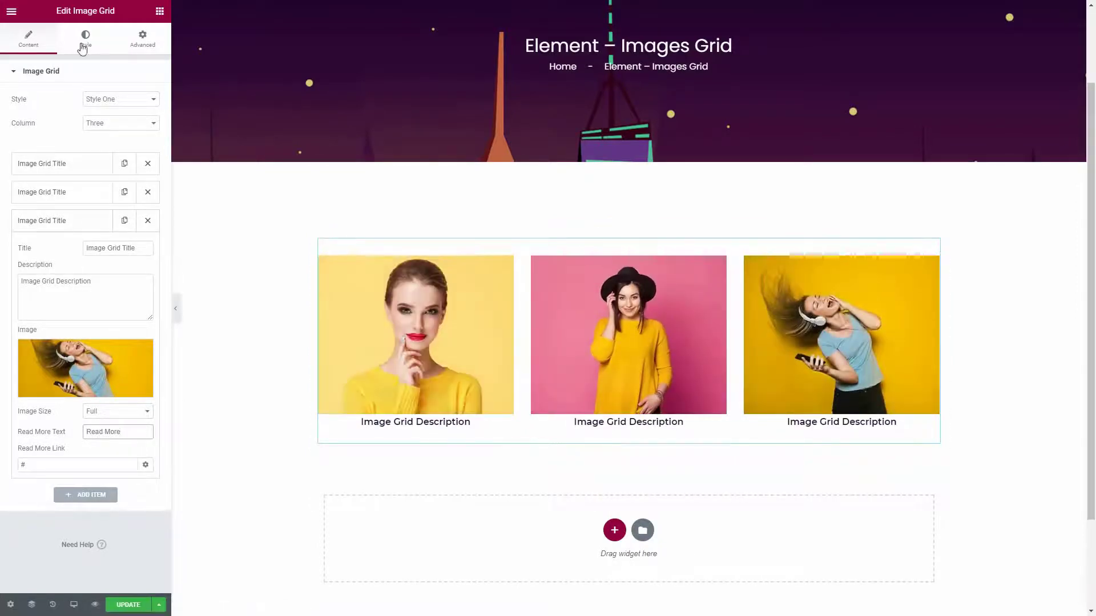
In the Style tab, give the grid titles a Classic pink background.
left_click(85, 40)
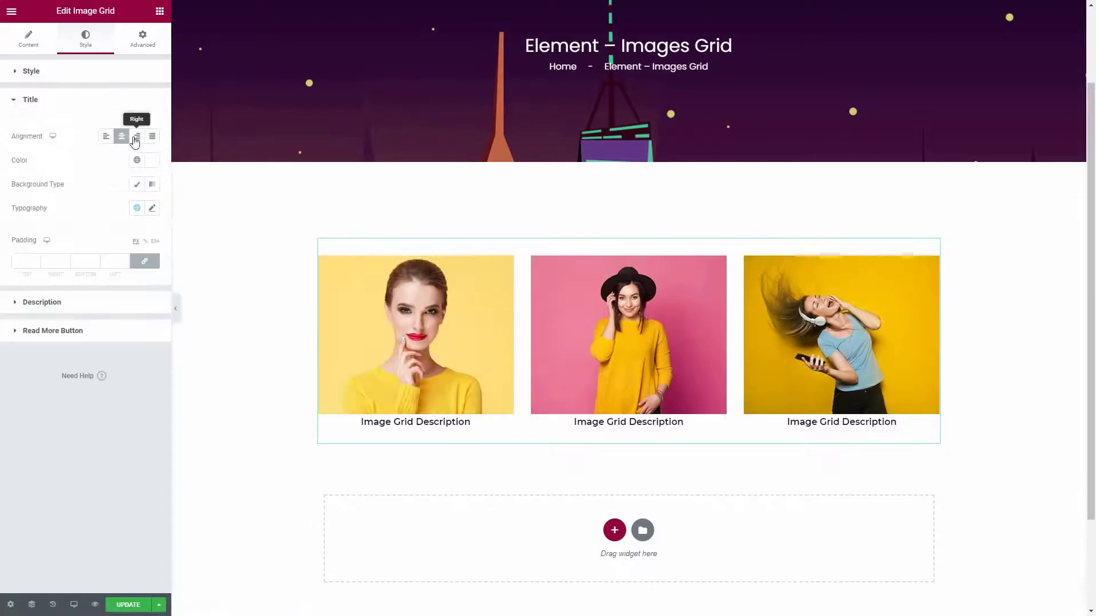
left_click(137, 184)
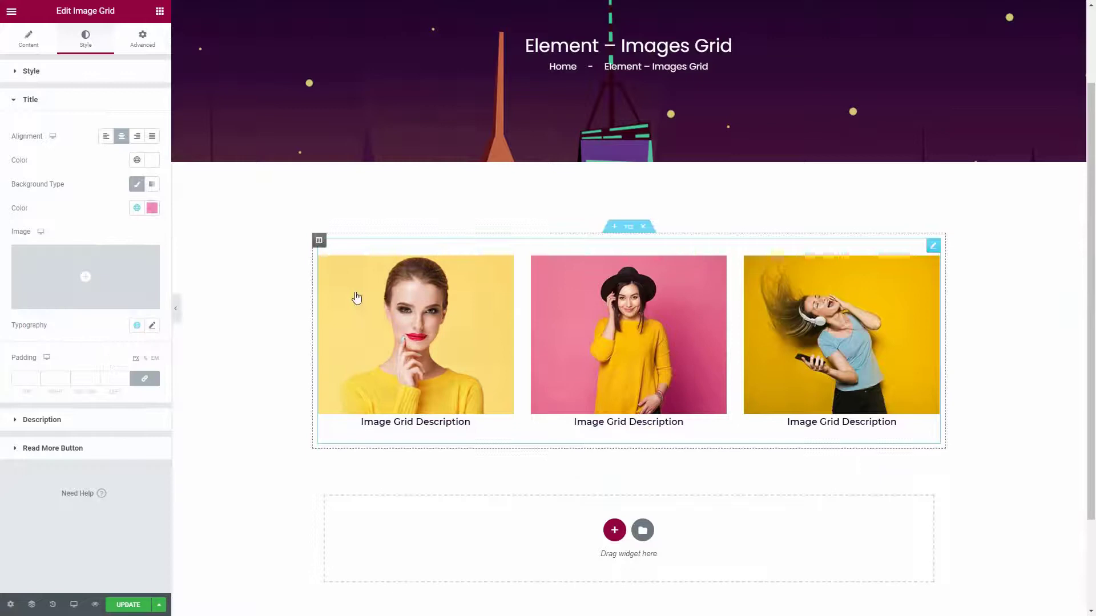
Set the Read More button background to the Button BG global colour.
left_click(41, 419)
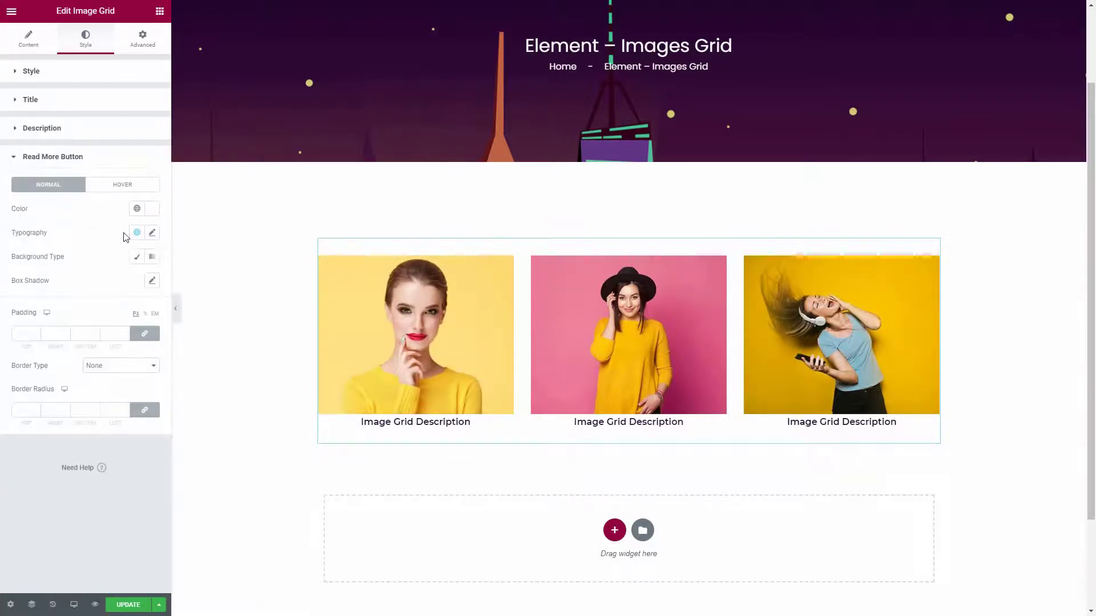
left_click(137, 280)
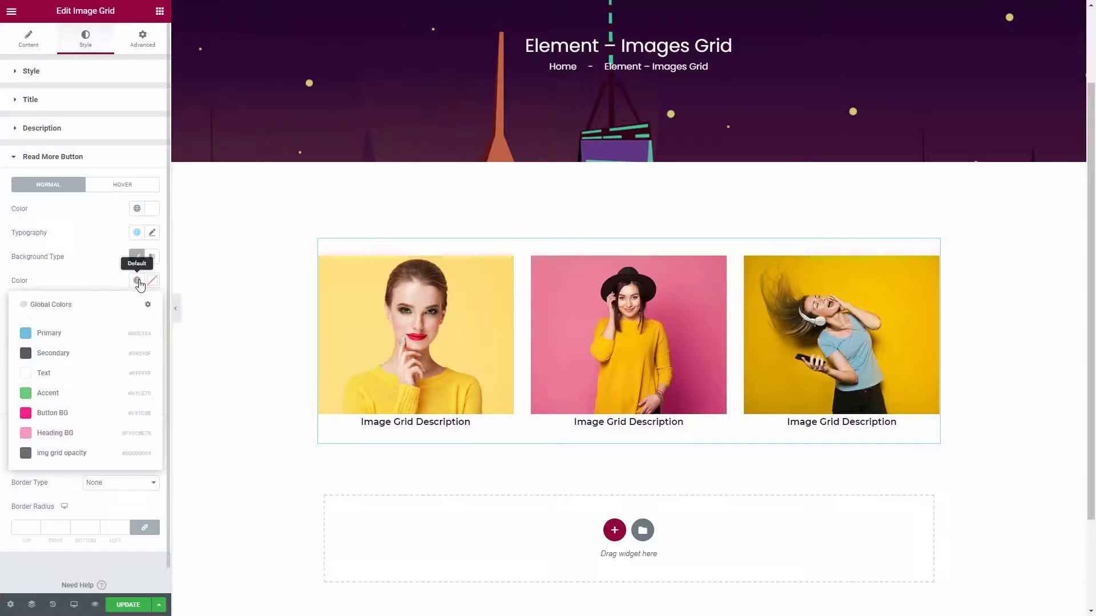
left_click(49, 412)
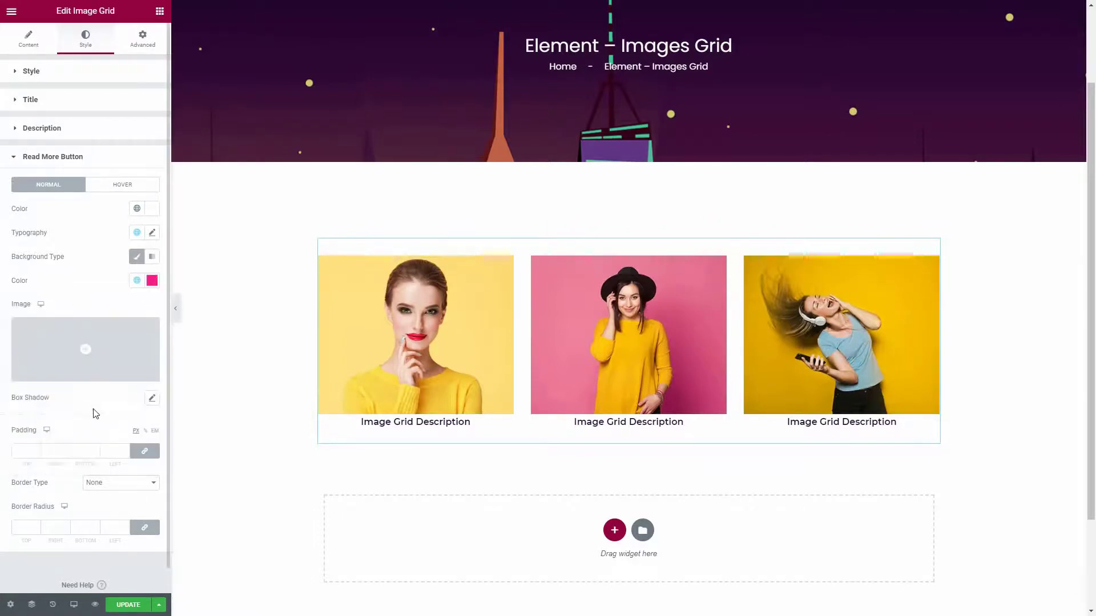
mouse_move(124, 391)
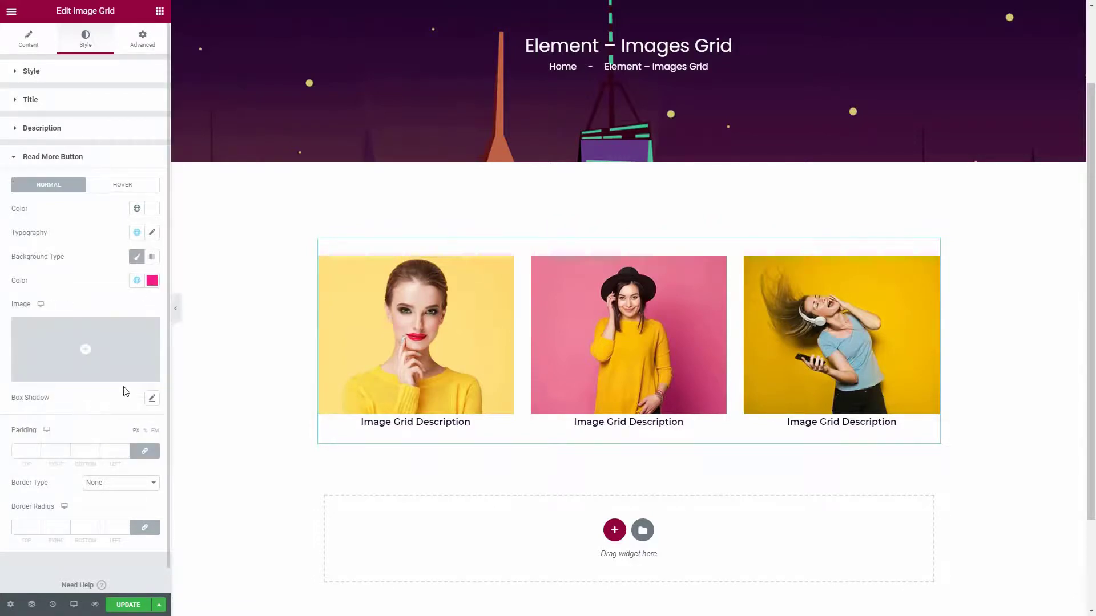